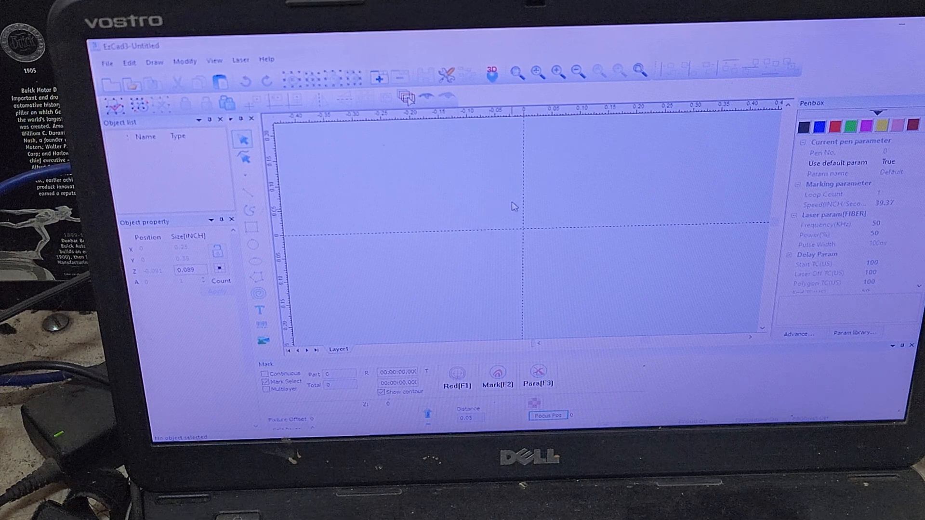
{"action": "mouse_move", "coordinate": [483, 225]}
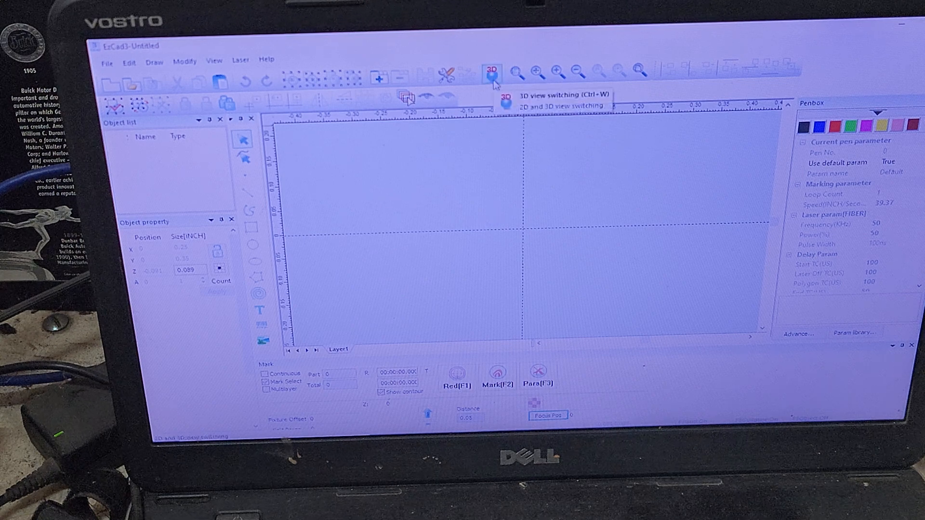
- Switch the empty document from the flat 2D layout into 3D mode
{"action": "left_click", "coordinate": [492, 70]}
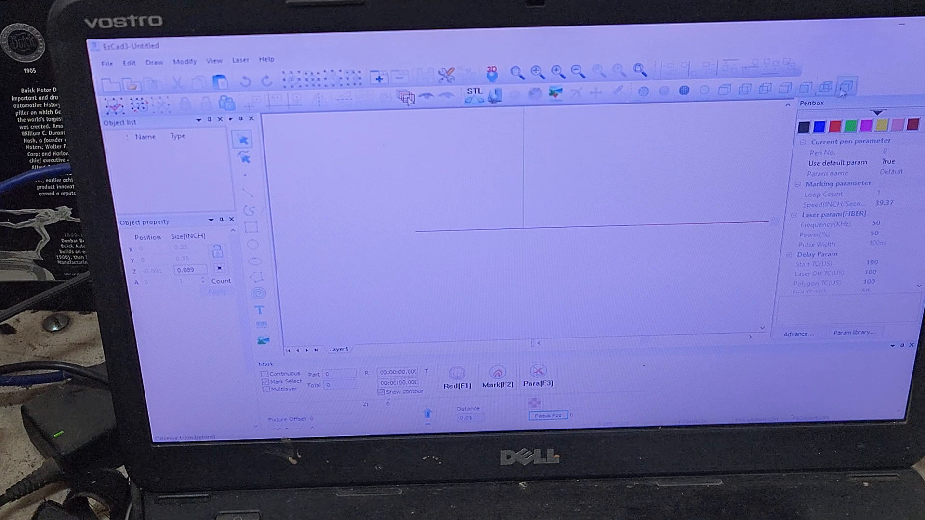
{"action": "mouse_move", "coordinate": [474, 93]}
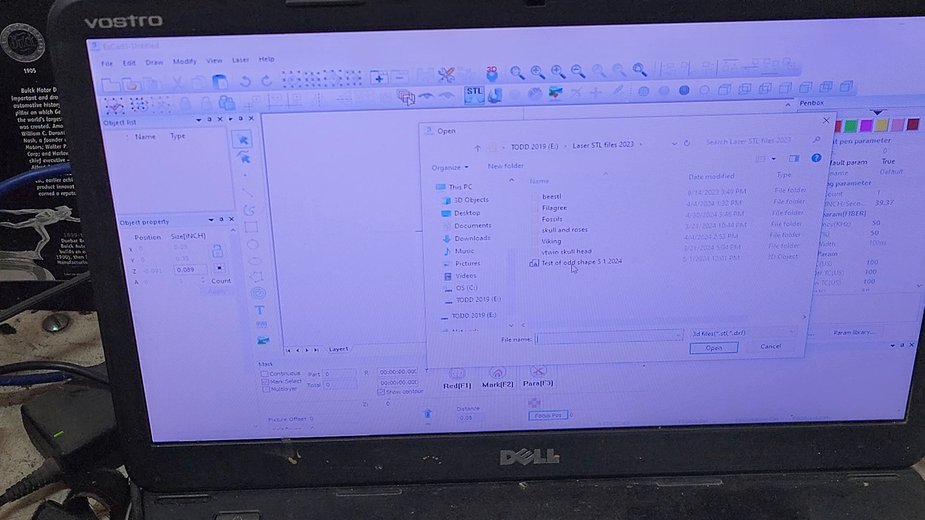
{"action": "mouse_move", "coordinate": [581, 261]}
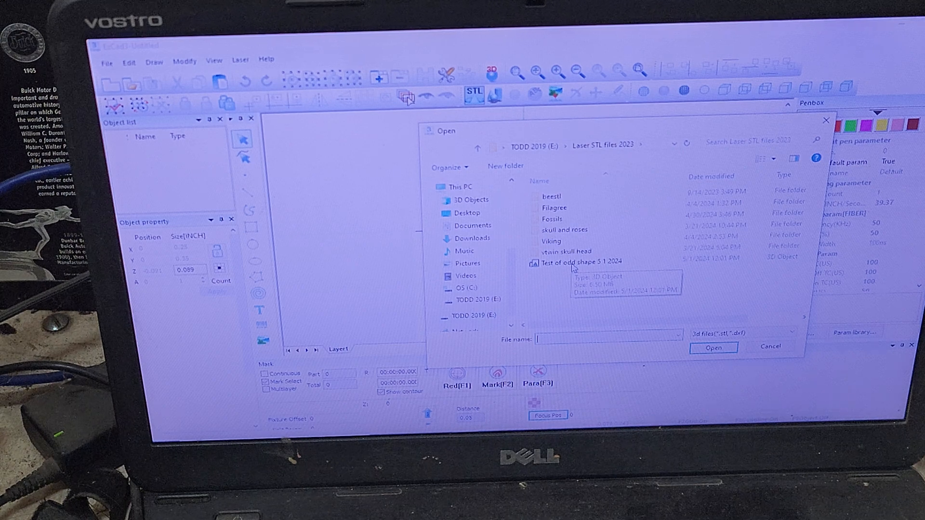
- Import the 'Test of odd shape 5 1 2024' STL, reporting 77,142 vertices and 25,714 faces
{"action": "left_click", "coordinate": [579, 261]}
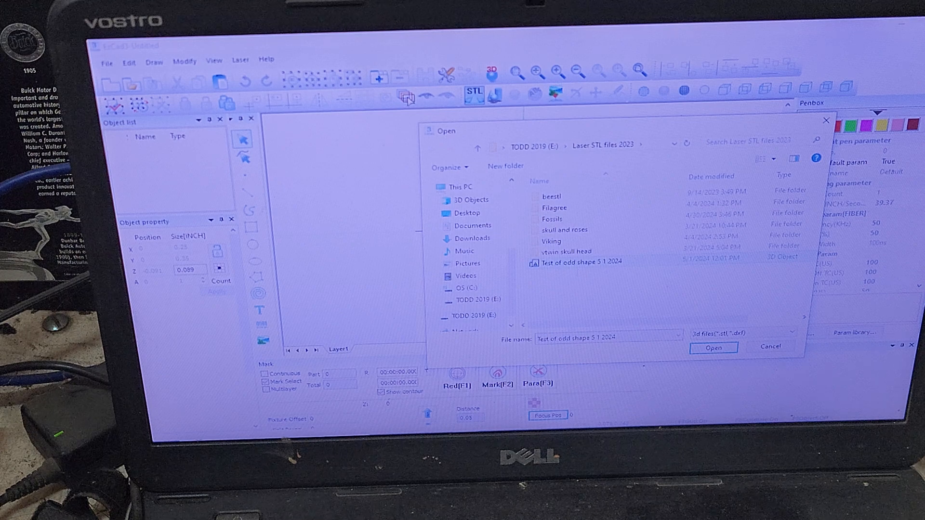
{"action": "left_click", "coordinate": [713, 347]}
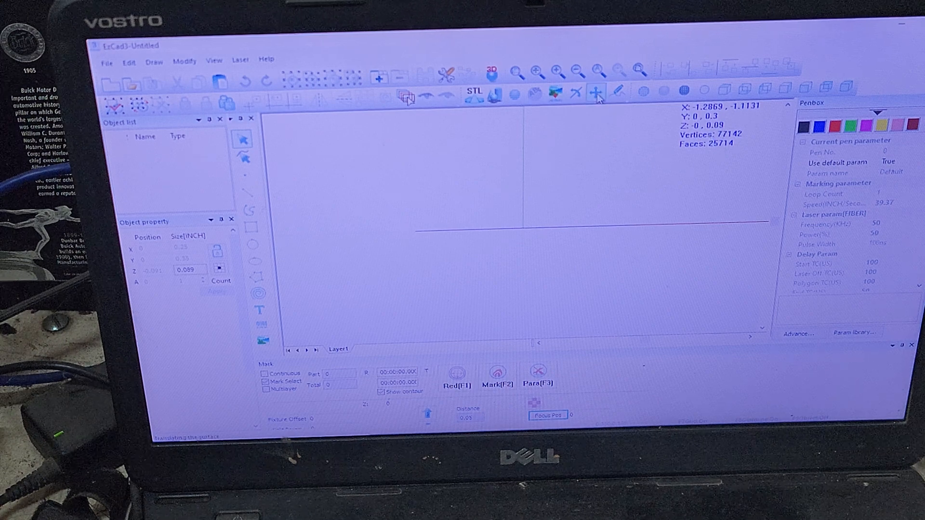
{"action": "mouse_move", "coordinate": [596, 92]}
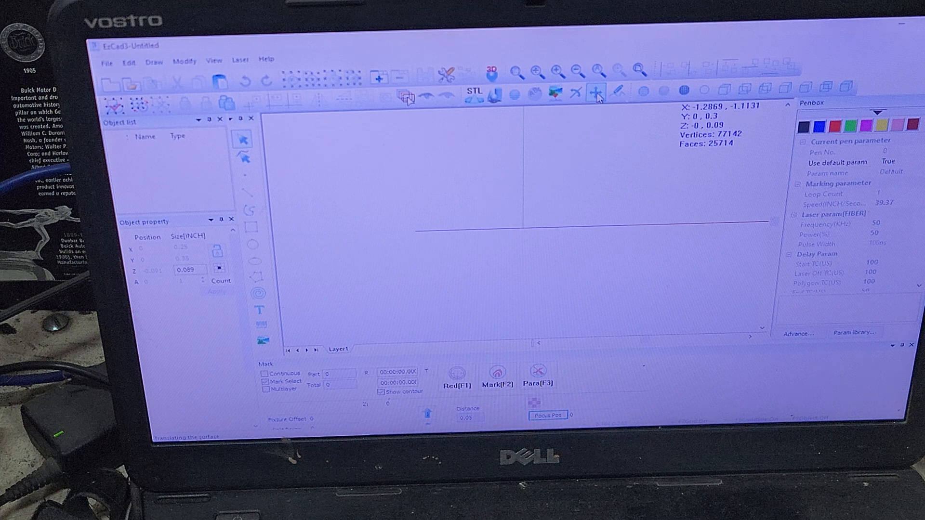
{"action": "mouse_move", "coordinate": [598, 98]}
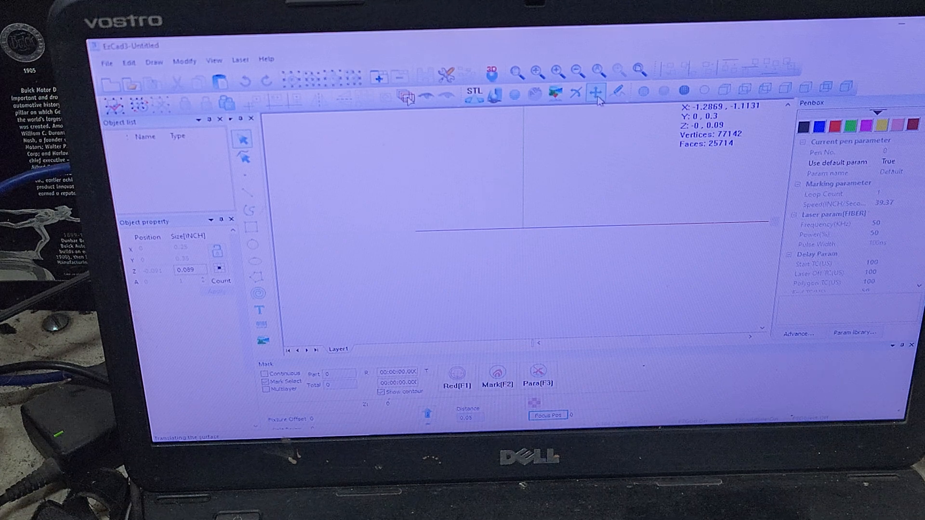
- Center the imported face-shaped mesh on the origin via Move Mesh, leaving its settings open
{"action": "left_click", "coordinate": [596, 93]}
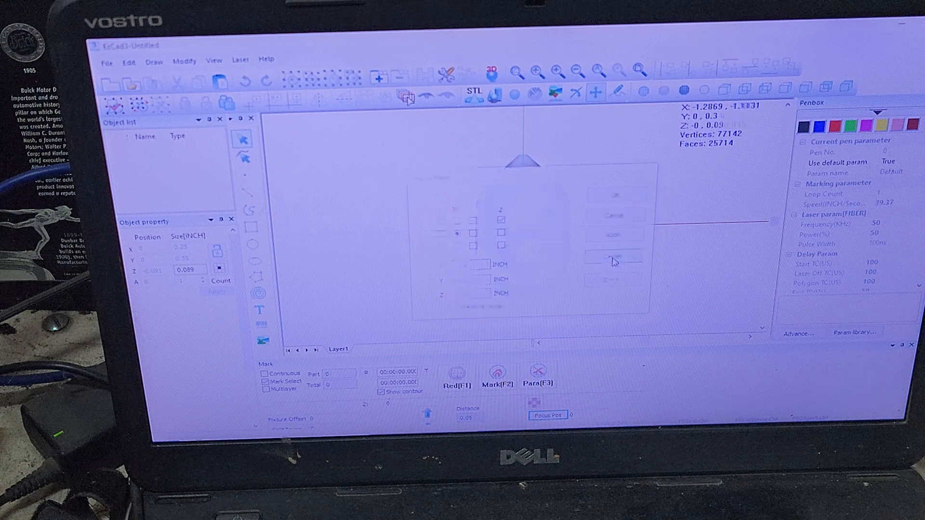
{"action": "left_click", "coordinate": [614, 256]}
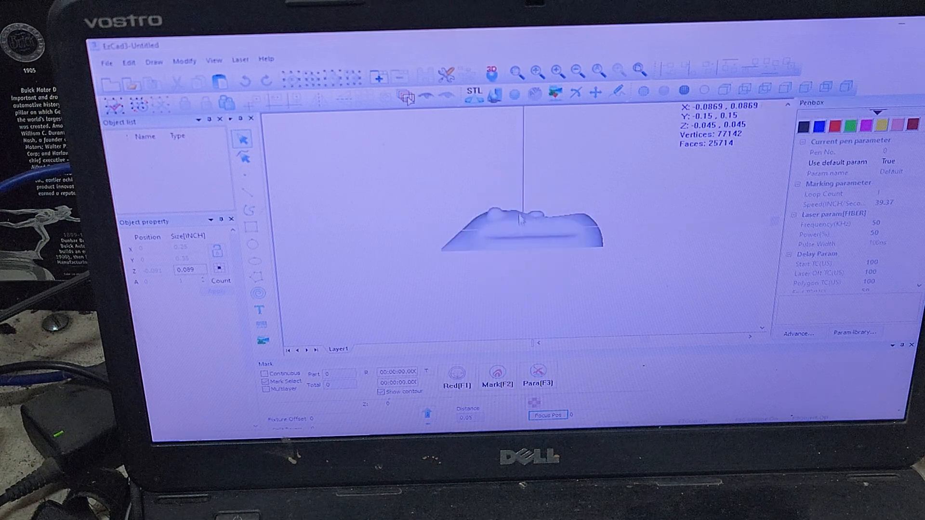
{"action": "mouse_move", "coordinate": [548, 229]}
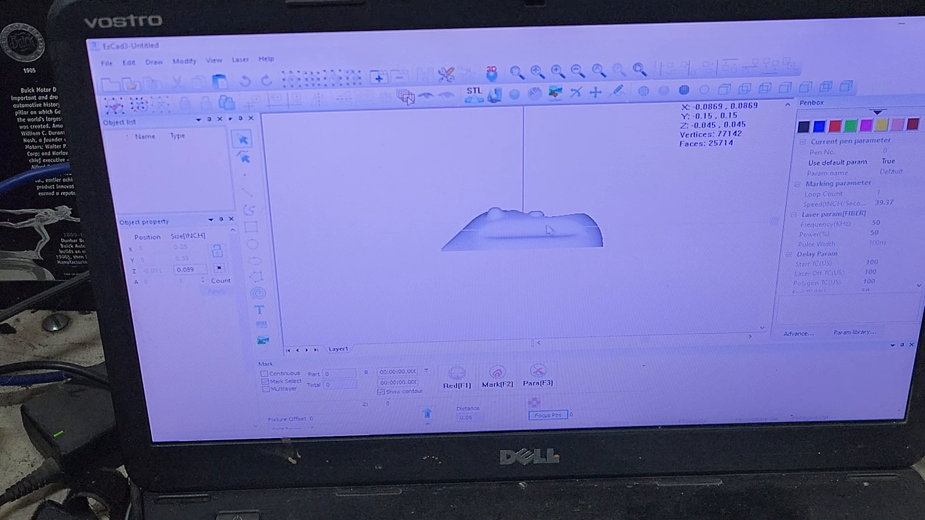
{"action": "mouse_move", "coordinate": [527, 206]}
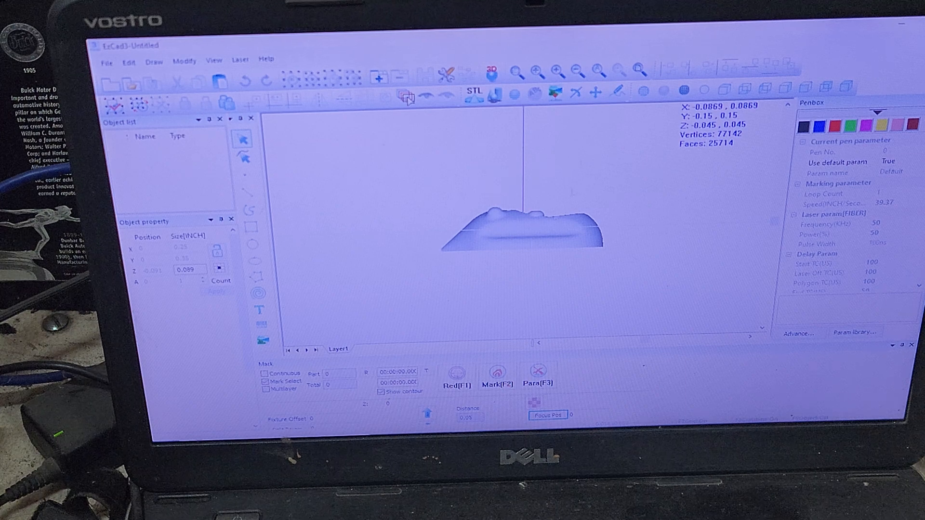
{"action": "left_click", "coordinate": [595, 91]}
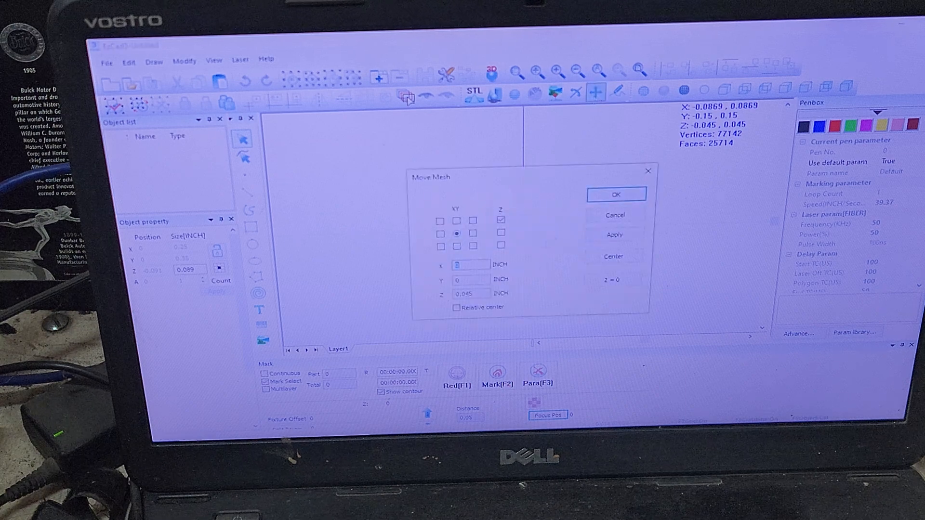
- Align the relief's top surface to Z 0 using the top Z reference, spanning -0.09 to 0
{"action": "left_click", "coordinate": [501, 219]}
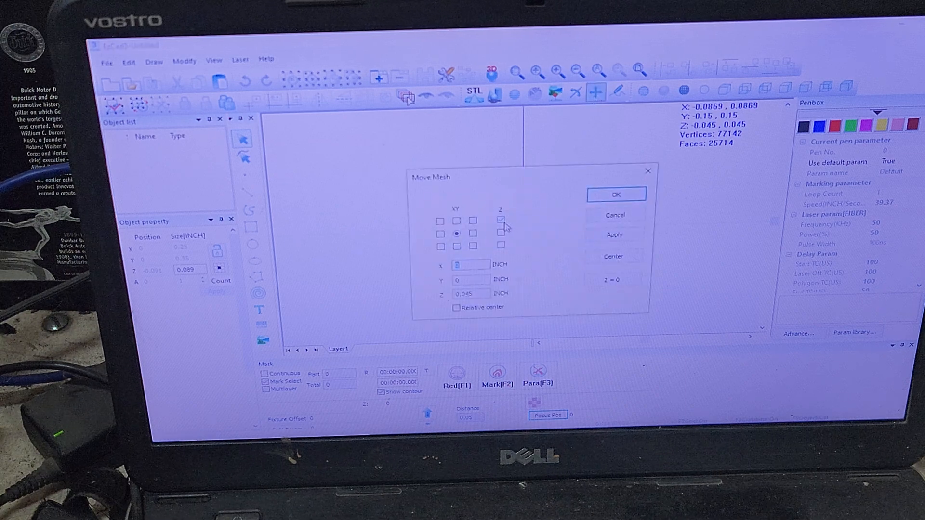
{"action": "left_click", "coordinate": [616, 195]}
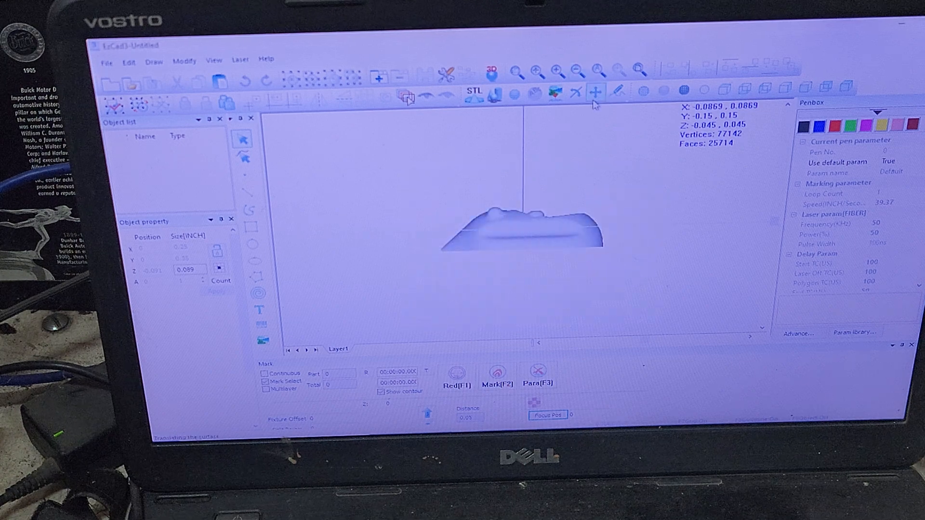
{"action": "left_click", "coordinate": [595, 91]}
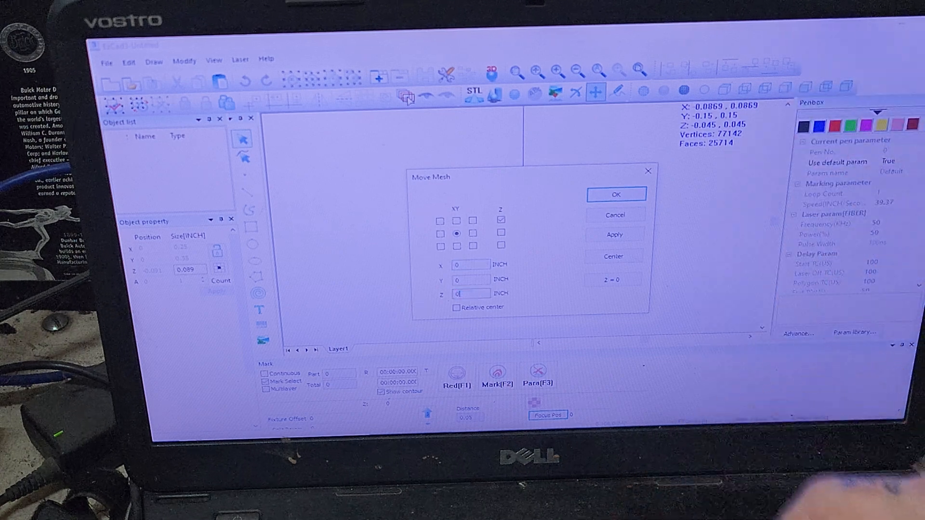
{"action": "left_click", "coordinate": [616, 194]}
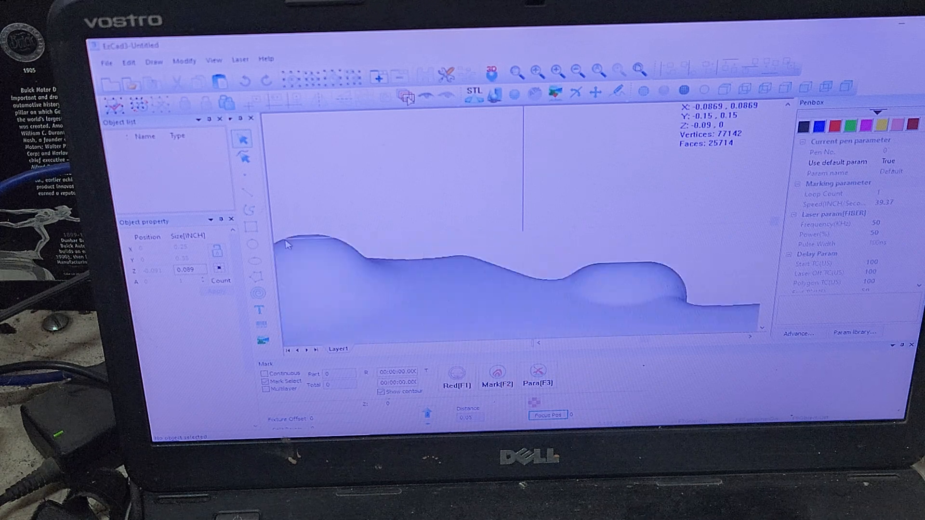
{"action": "mouse_move", "coordinate": [303, 244]}
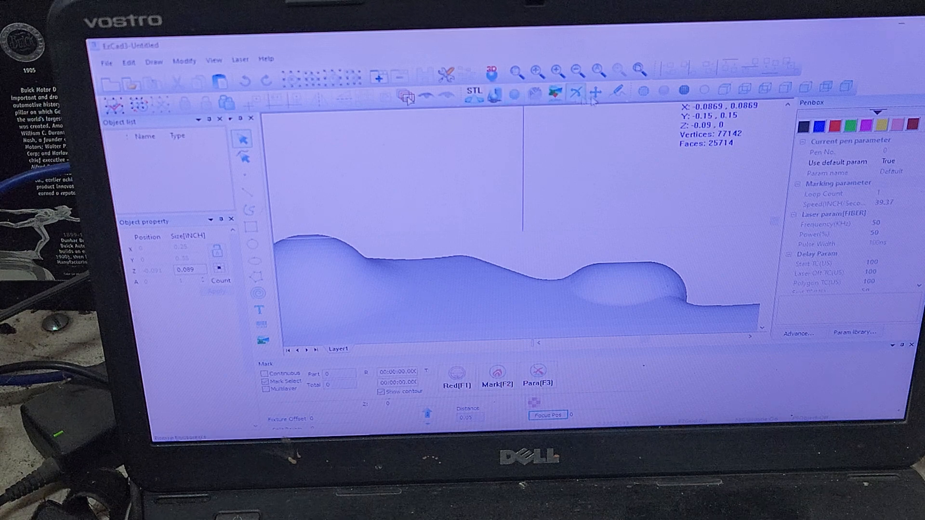
- Lower the relief to Z -0.002 (spanning -0.092 to -0.002) and return to the flat 2D layout
{"action": "left_click", "coordinate": [596, 93]}
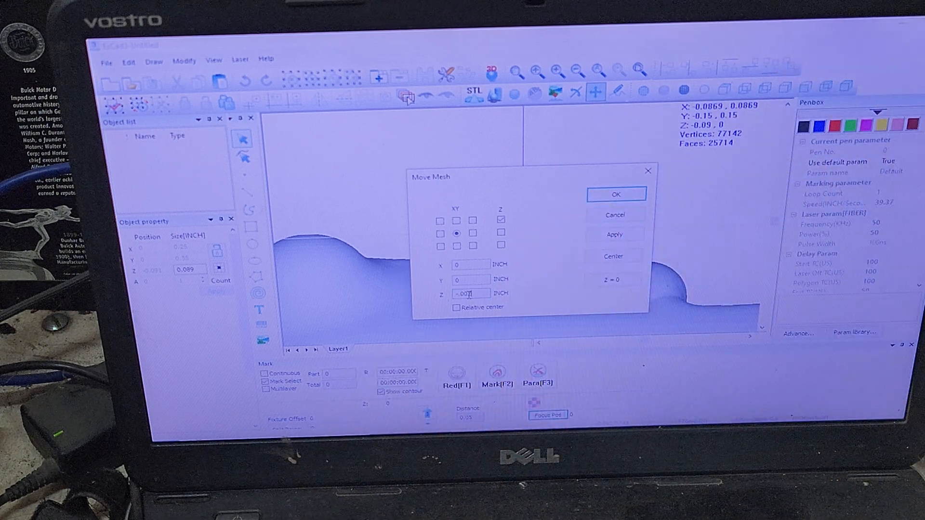
{"action": "left_click", "coordinate": [615, 193]}
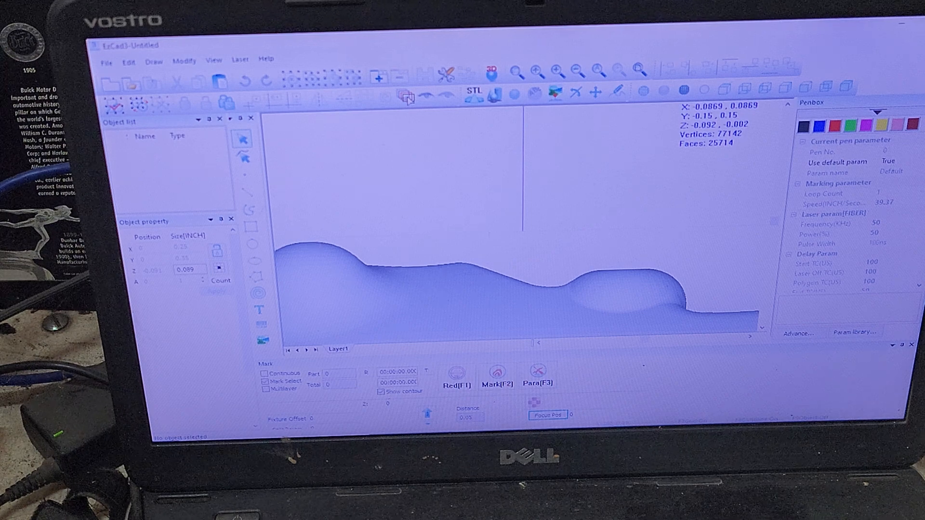
{"action": "left_click", "coordinate": [725, 88]}
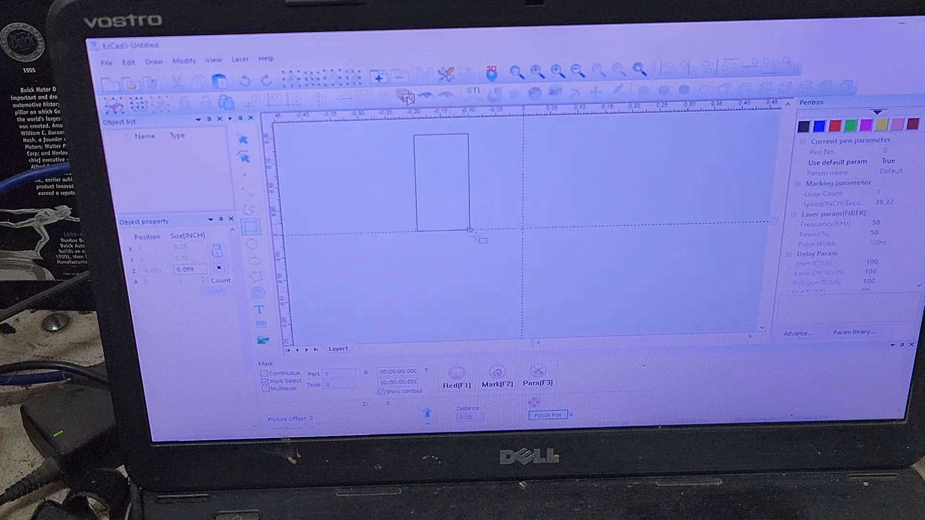
{"action": "left_click_drag", "start_coordinate": [472, 231], "coordinate": [630, 319]}
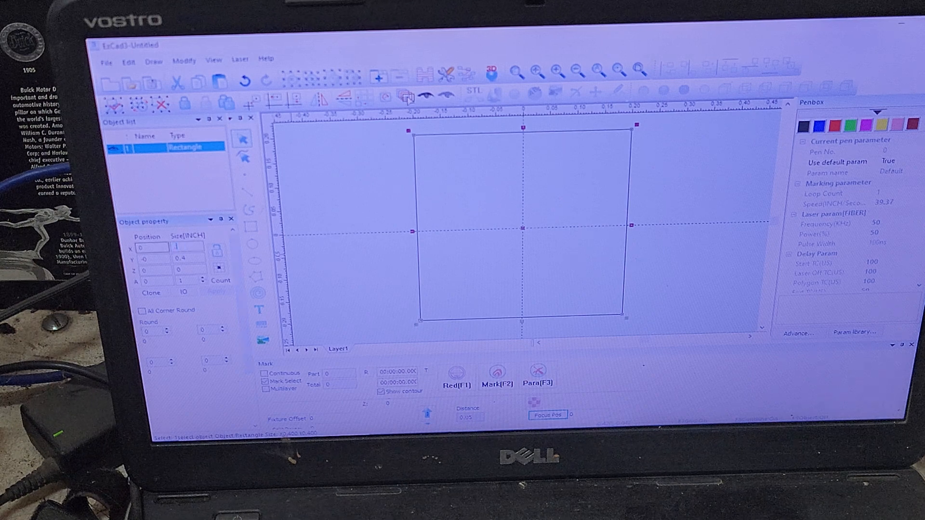
{"action": "type", "text": ".25"}
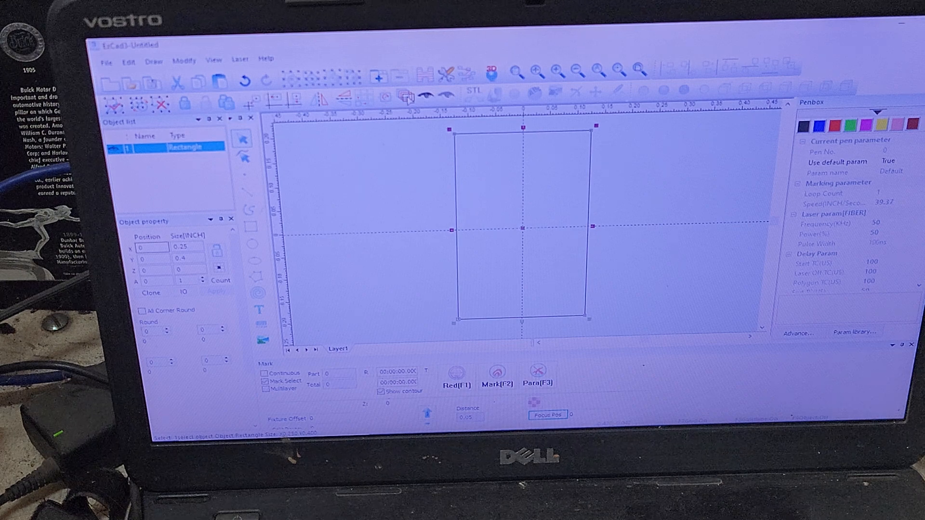
{"action": "left_click", "coordinate": [187, 259]}
{"action": "type", "text": "0.35"}
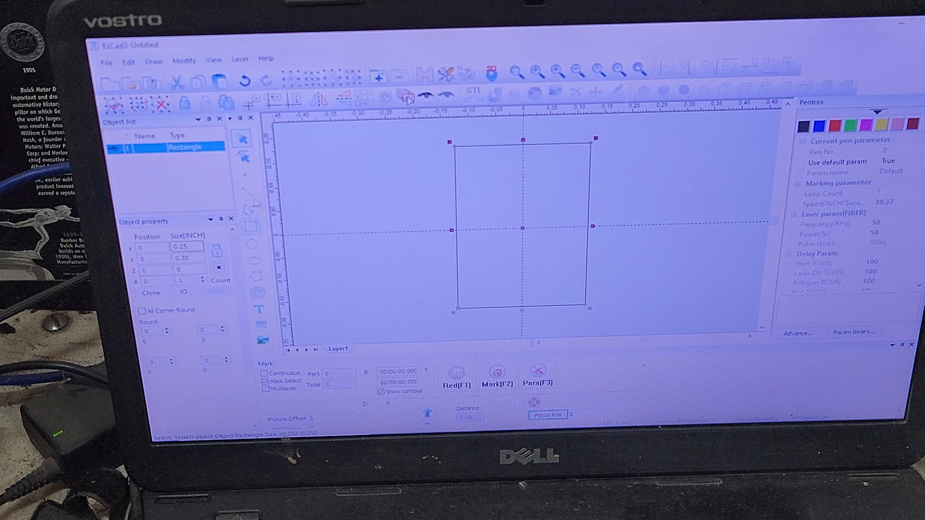
{"action": "mouse_move", "coordinate": [491, 71]}
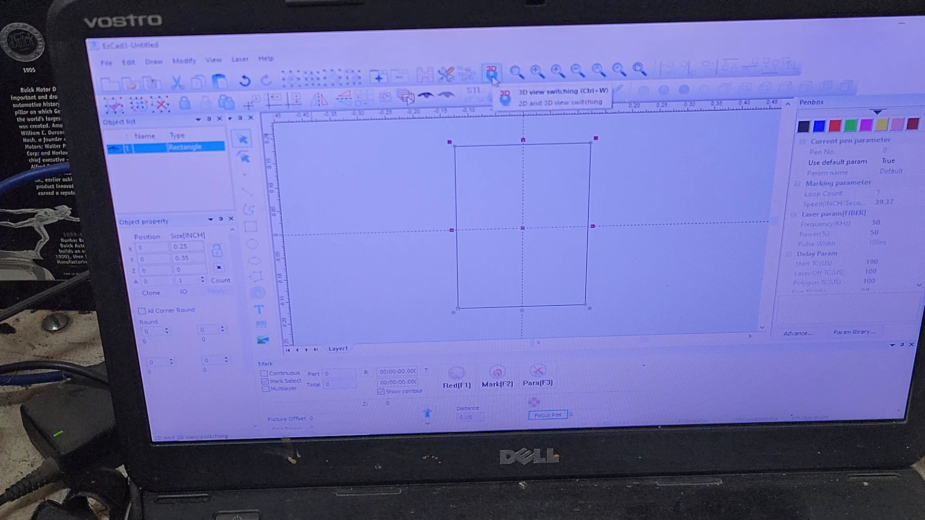
{"action": "left_click", "coordinate": [492, 69]}
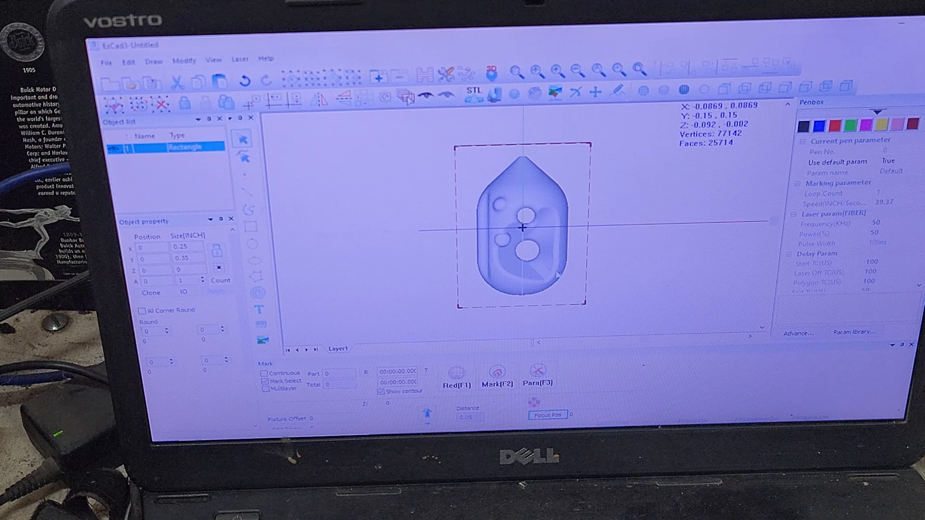
{"action": "mouse_move", "coordinate": [803, 206]}
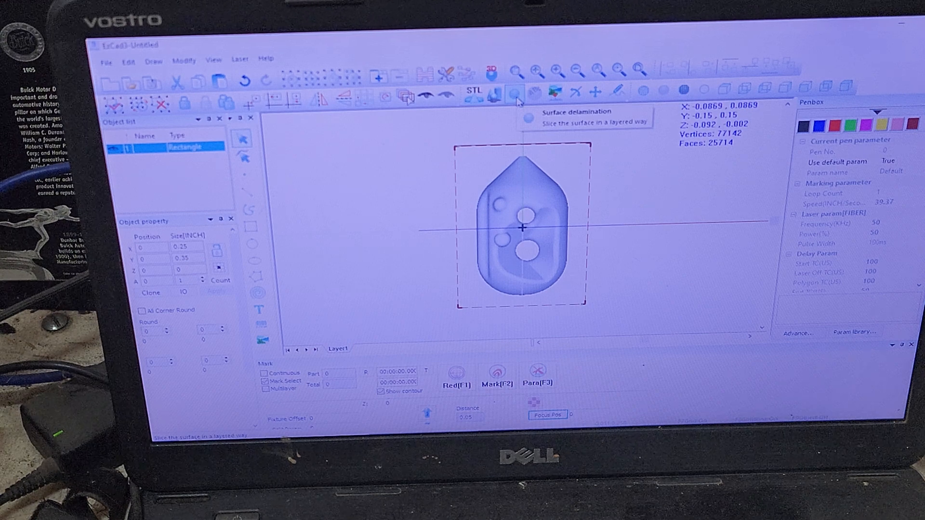
- Fill Surface delamination with Min Z -0.092, Max Z 0 from the model at 0.001 thickness, 92 layers
{"action": "left_click", "coordinate": [515, 94]}
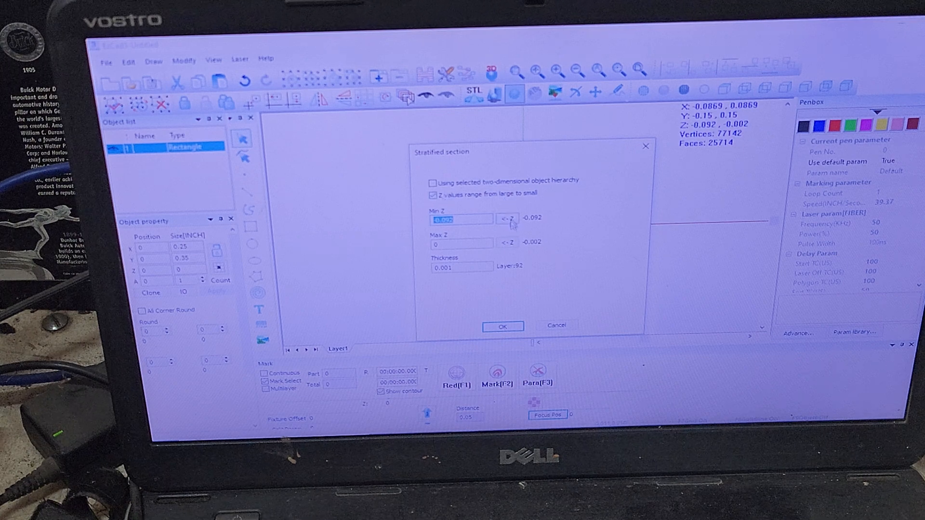
{"action": "left_click", "coordinate": [506, 219]}
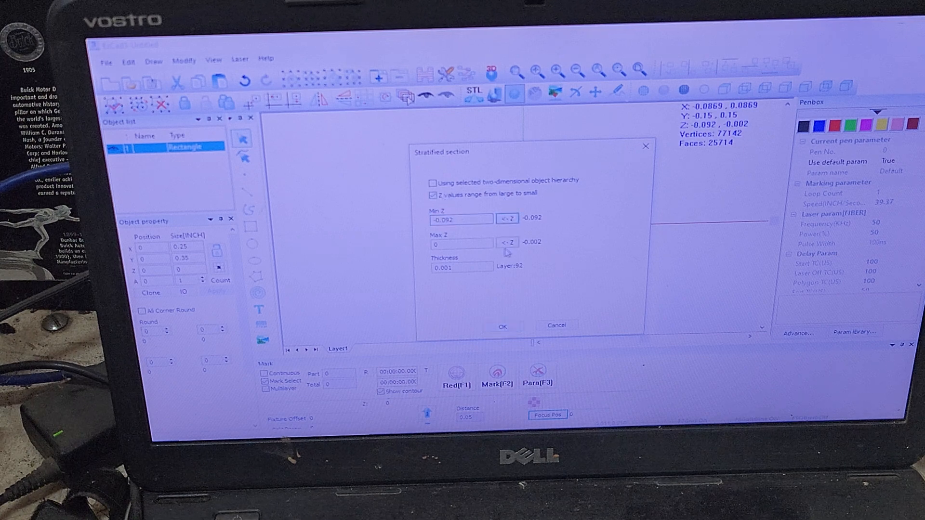
{"action": "left_click", "coordinate": [461, 242]}
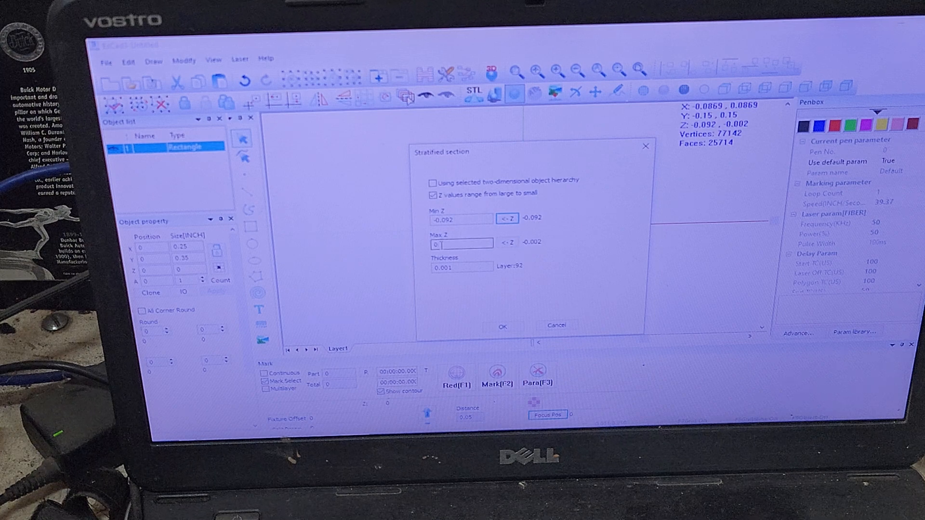
{"action": "left_click", "coordinate": [461, 244]}
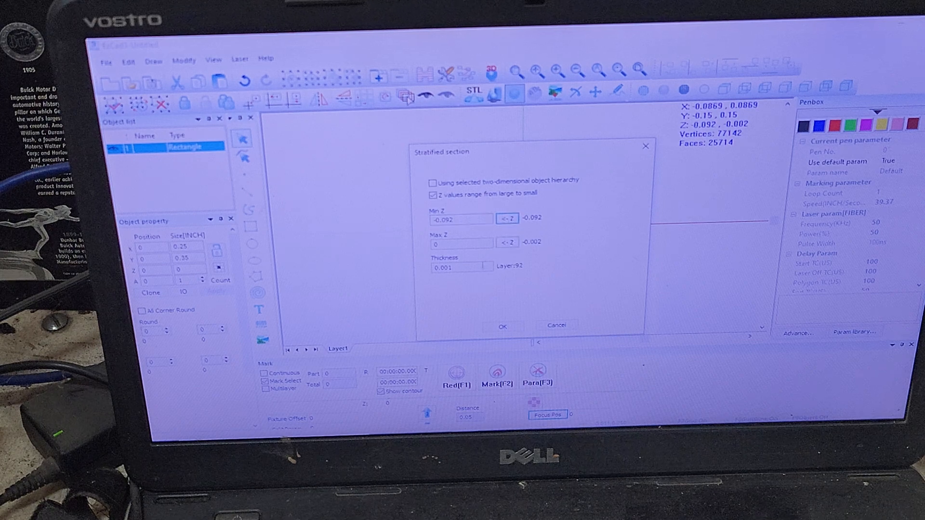
{"action": "left_click", "coordinate": [463, 266]}
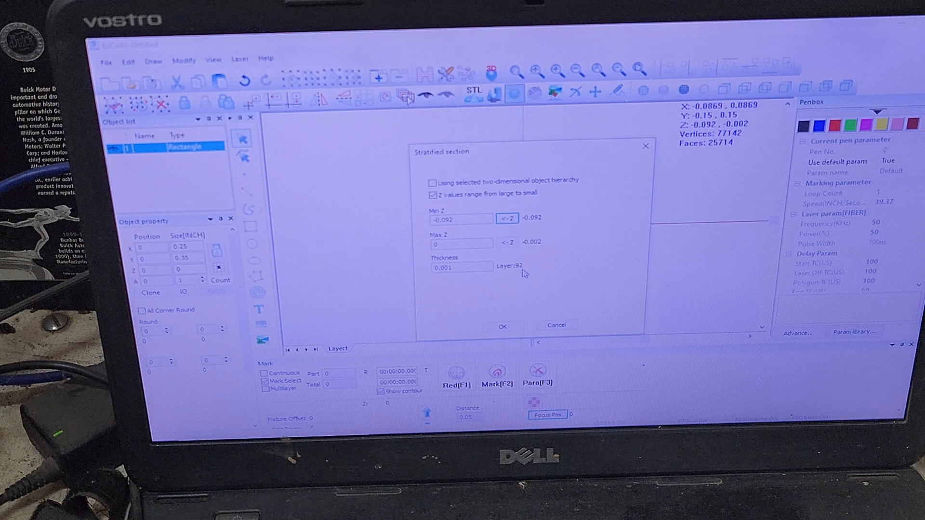
{"action": "left_click", "coordinate": [461, 267]}
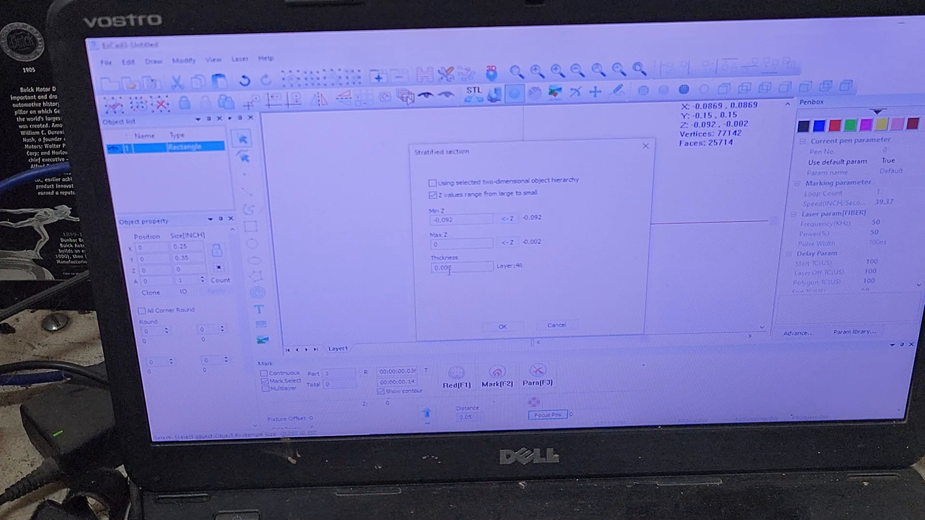
{"action": "type", "text": "0.002"}
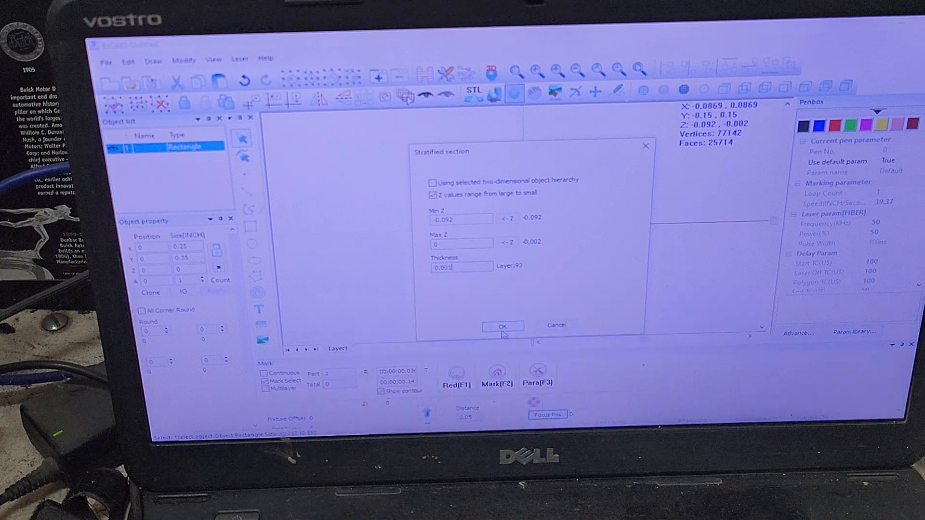
- Confirm the Stratified section dialog to generate the 92-layer slicing object
{"action": "left_click", "coordinate": [503, 326]}
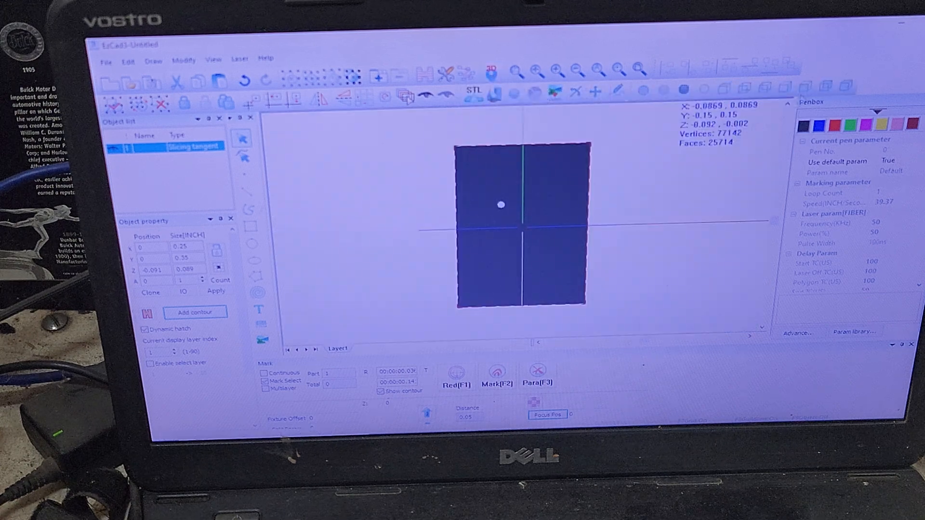
- Display the slicing object in perspective over the relief with its top-layer hatch
{"action": "left_click", "coordinate": [829, 87]}
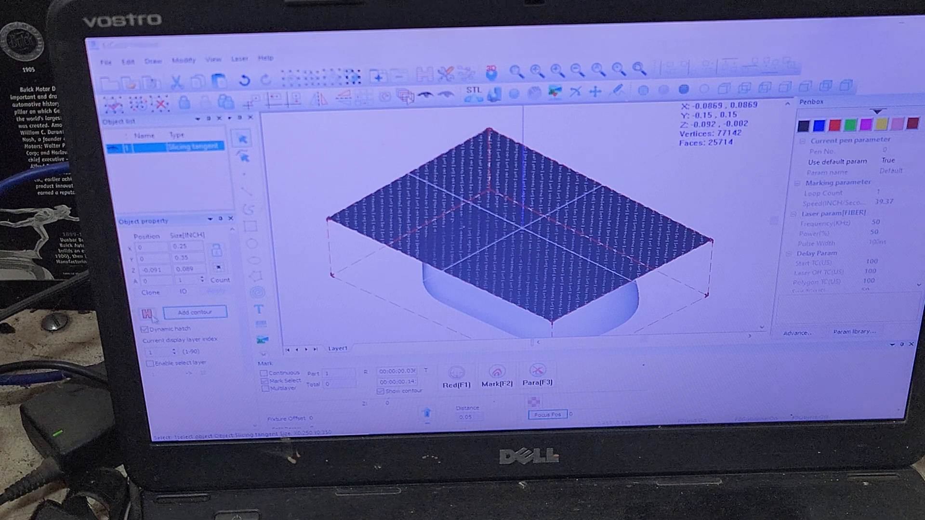
- Set Hatch 1 to Cross hatch with 0.001-inch line space and 10° auto-rotate
{"action": "left_click", "coordinate": [150, 311]}
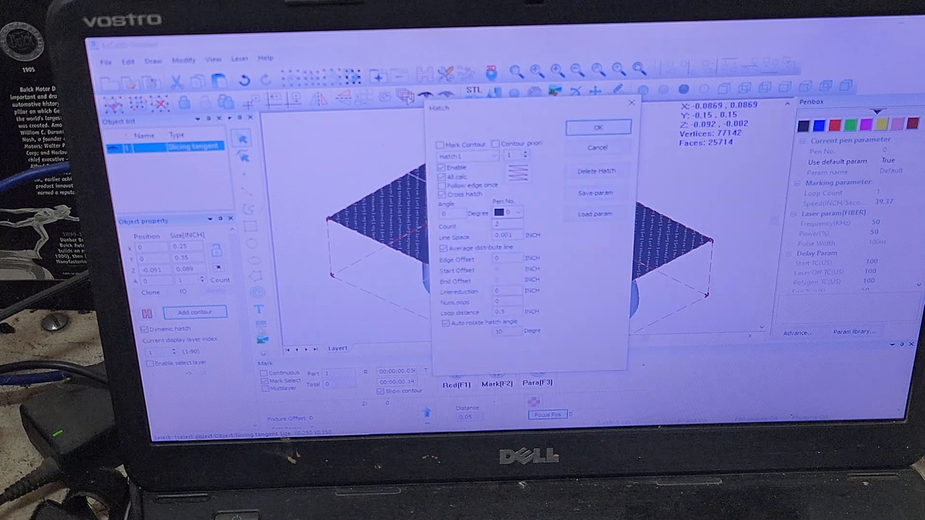
{"action": "left_click", "coordinate": [504, 235]}
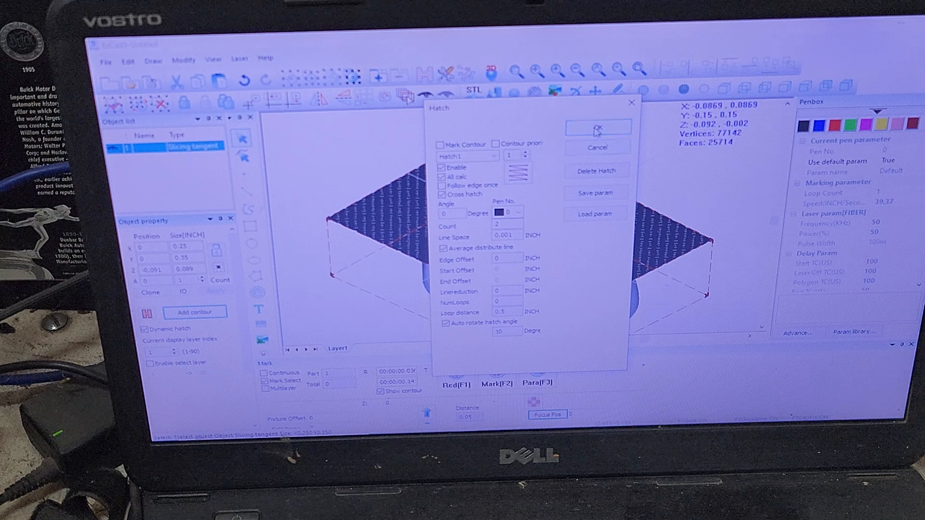
{"action": "left_click", "coordinate": [595, 127]}
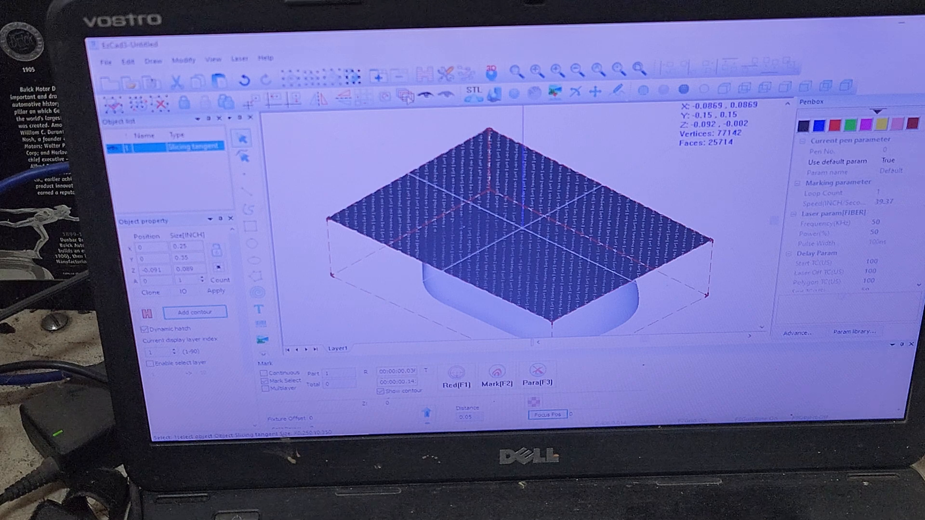
- Apply the 'deep engrave smooth' library parameters to the pen and set its speed to 100
{"action": "left_click", "coordinate": [853, 332]}
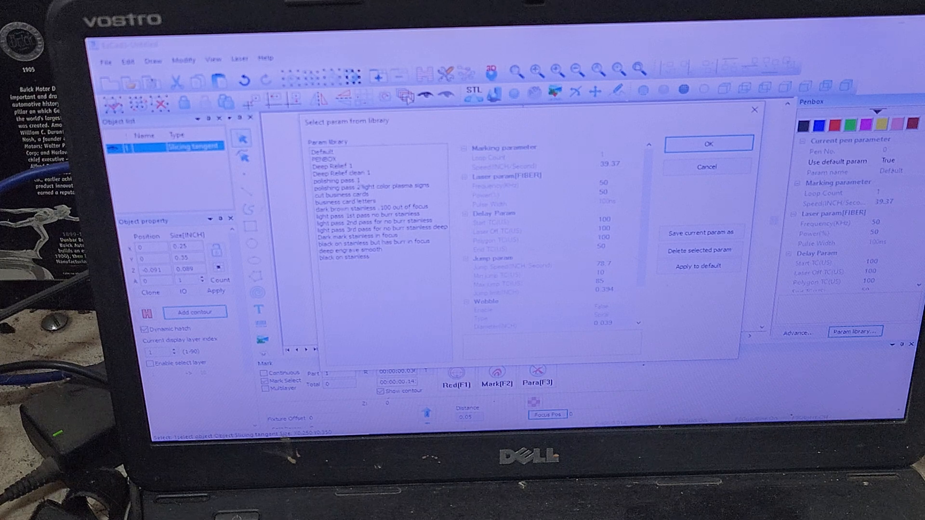
{"action": "left_click", "coordinate": [359, 250]}
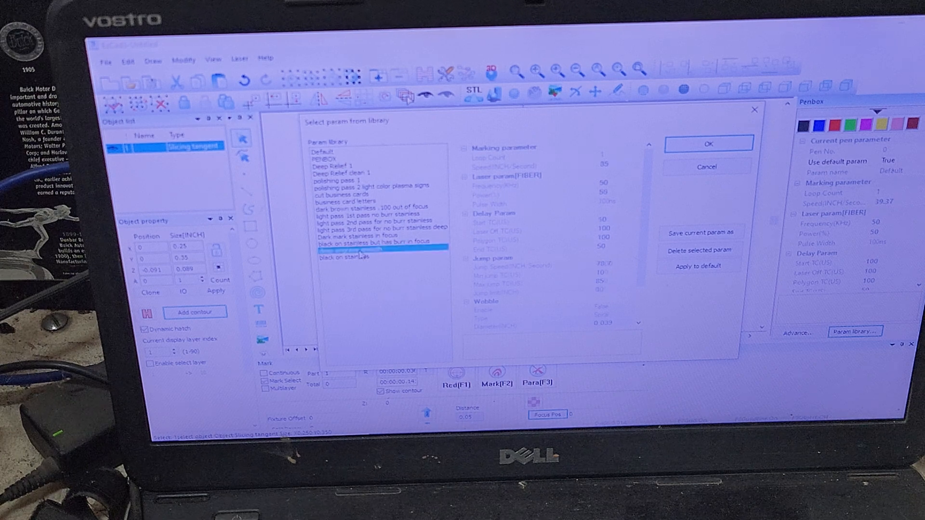
{"action": "left_click", "coordinate": [707, 144]}
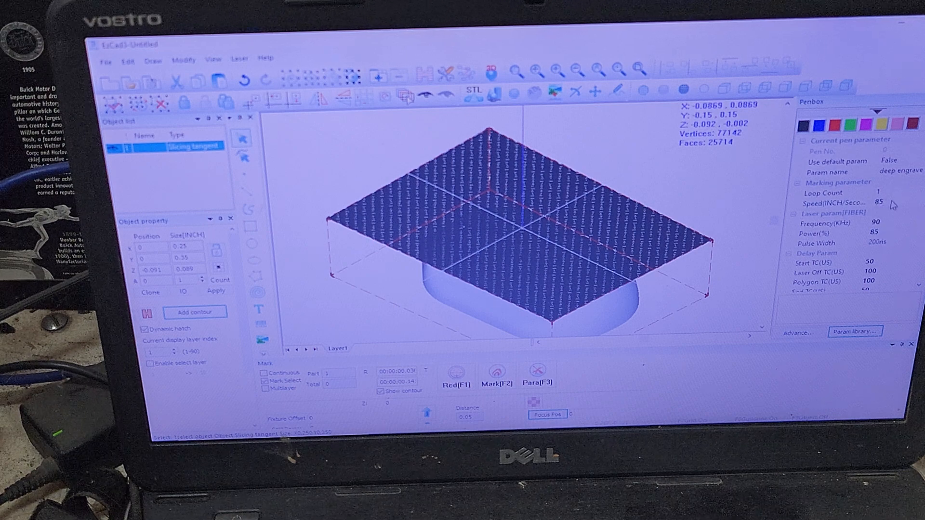
{"action": "left_click", "coordinate": [837, 202]}
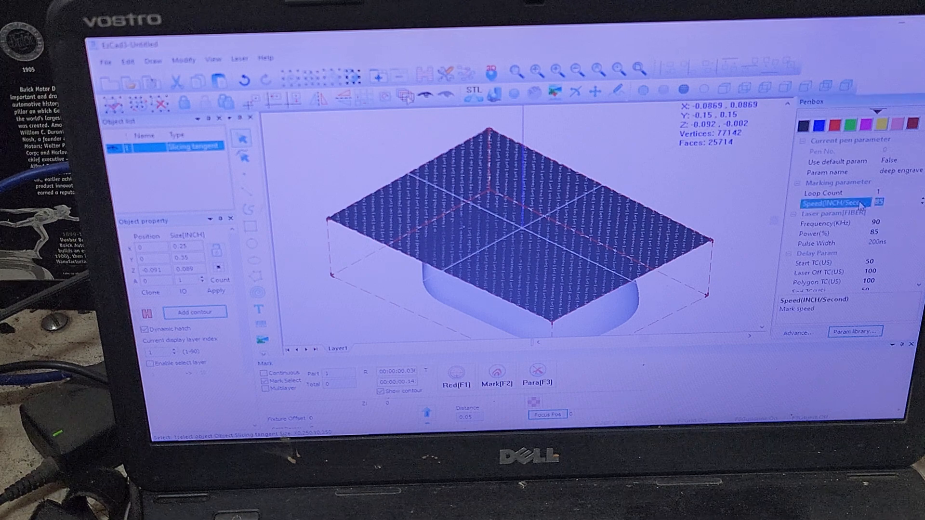
{"action": "type", "text": "100"}
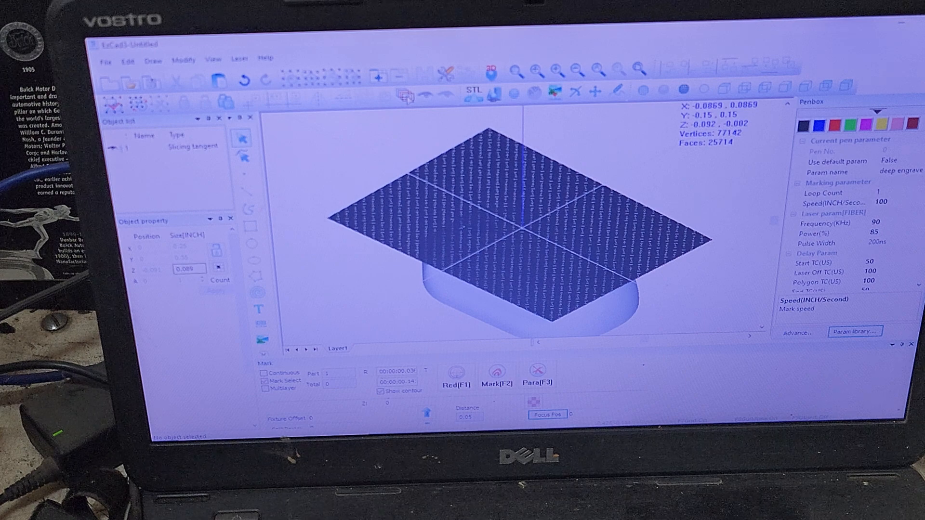
{"action": "mouse_move", "coordinate": [418, 222]}
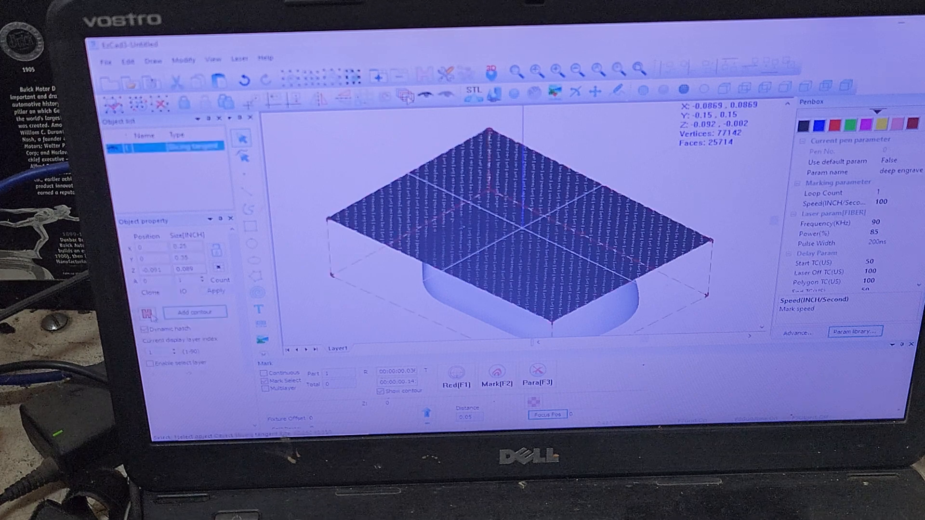
- Enable Hatch 2 on pen 1 with 0.001-inch line spacing and confirm the settings
{"action": "left_click", "coordinate": [145, 312]}
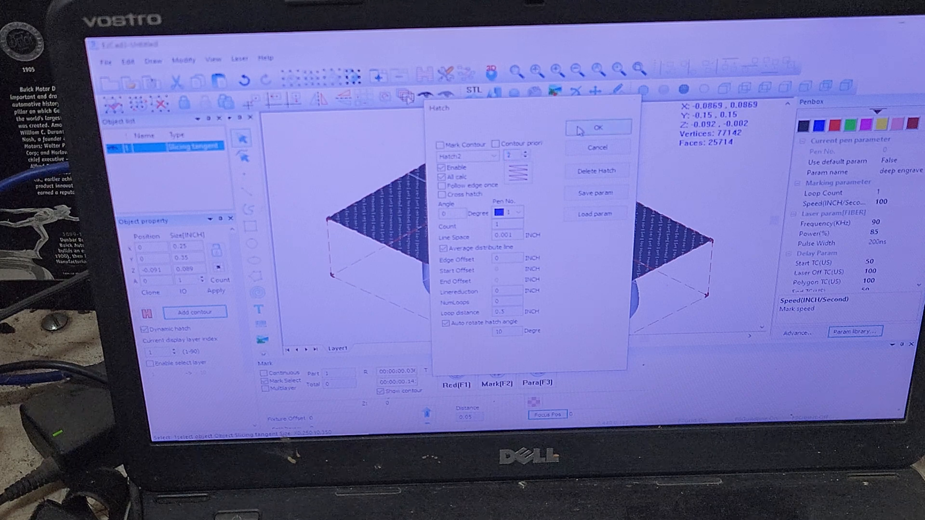
{"action": "left_click", "coordinate": [598, 126]}
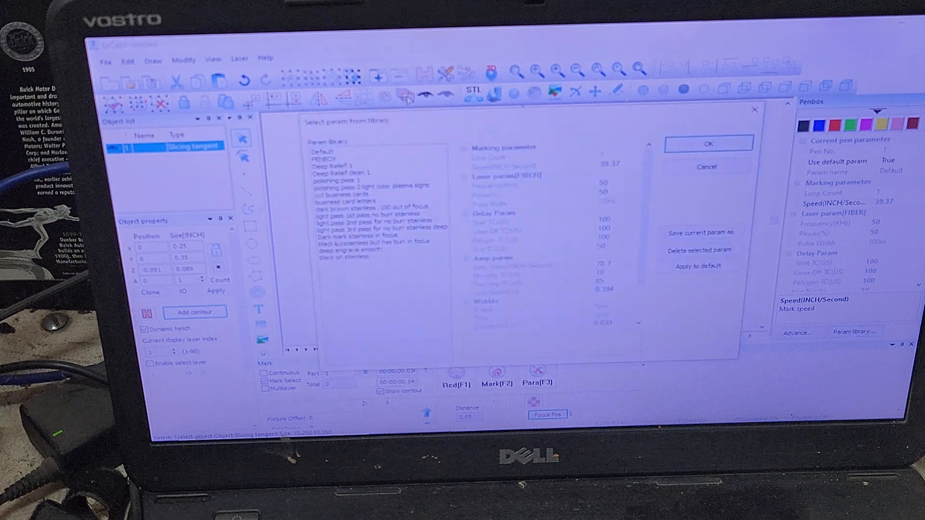
- Apply the polishing pass 1 parameters (300 kHz, 75% power, speed 100) to pen 1 and confirm the 0.001-inch cross hatch with 10° auto-rotation
{"action": "left_click", "coordinate": [354, 175]}
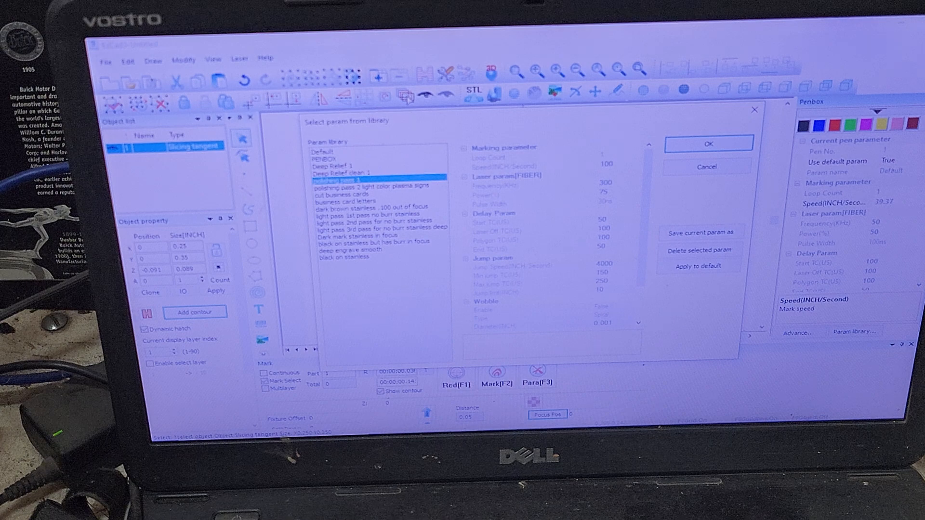
{"action": "left_click", "coordinate": [707, 143]}
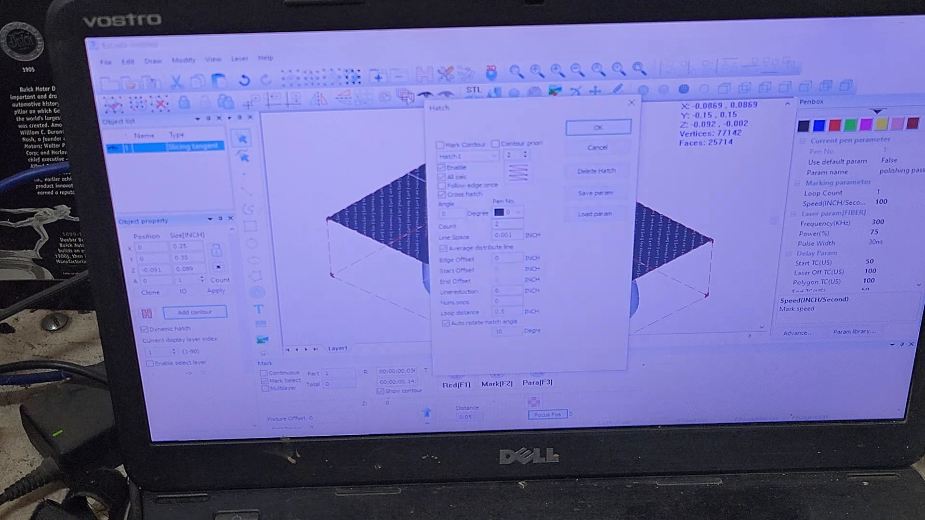
{"action": "left_click", "coordinate": [466, 155]}
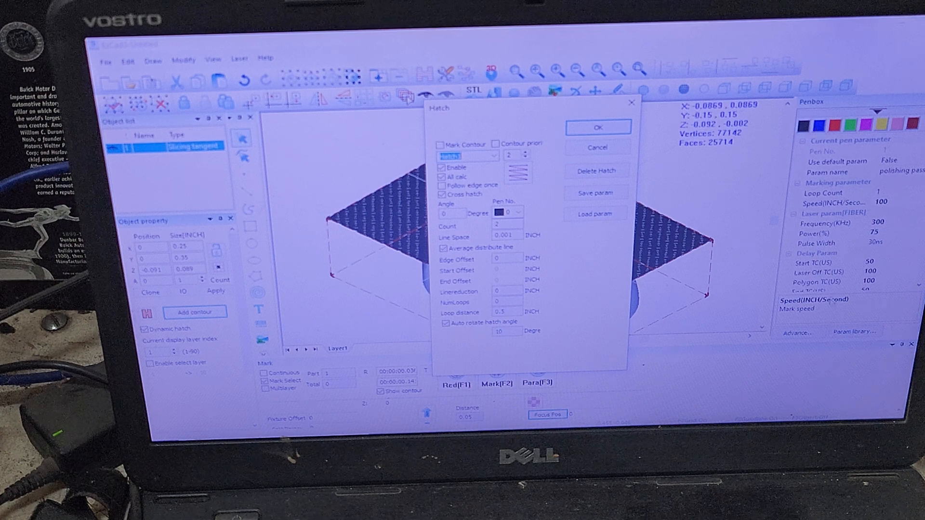
{"action": "left_click", "coordinate": [597, 127]}
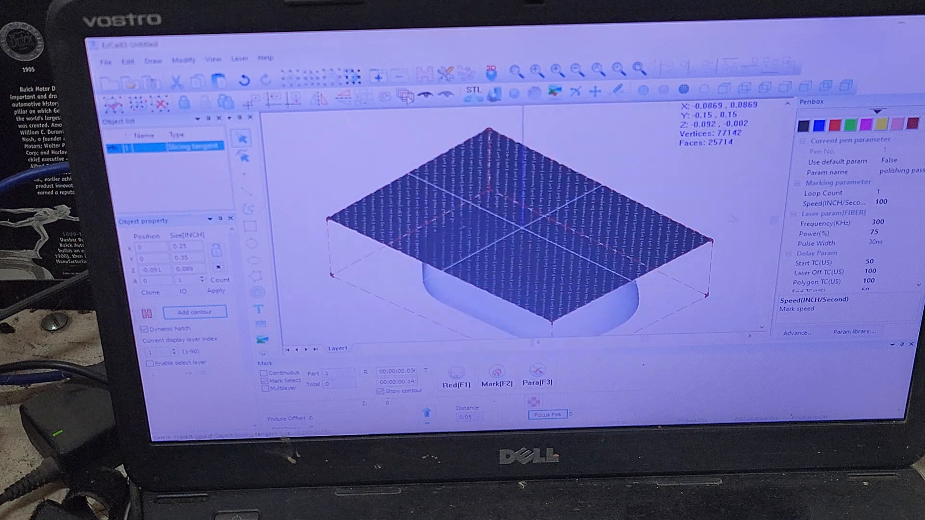